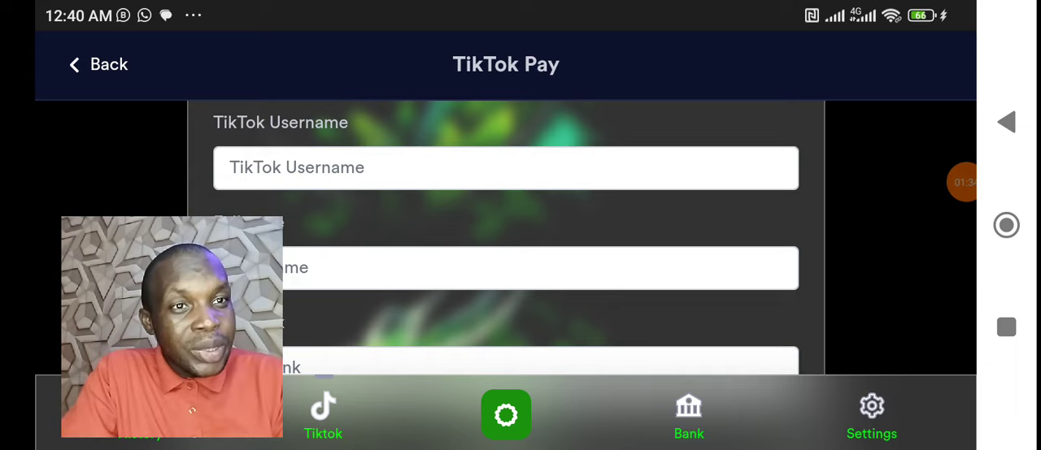
pyautogui.scroll(-3)
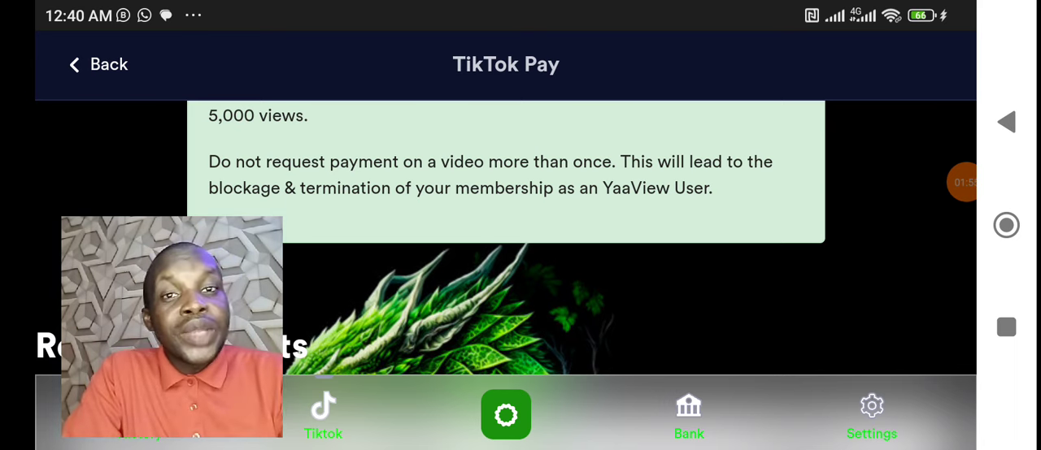
pyautogui.scroll(-3)
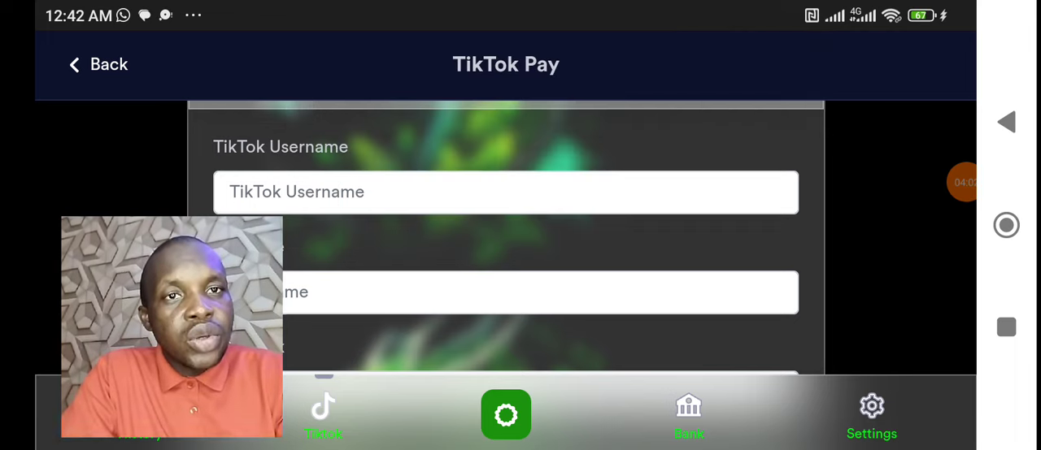
pyautogui.scroll(-3)
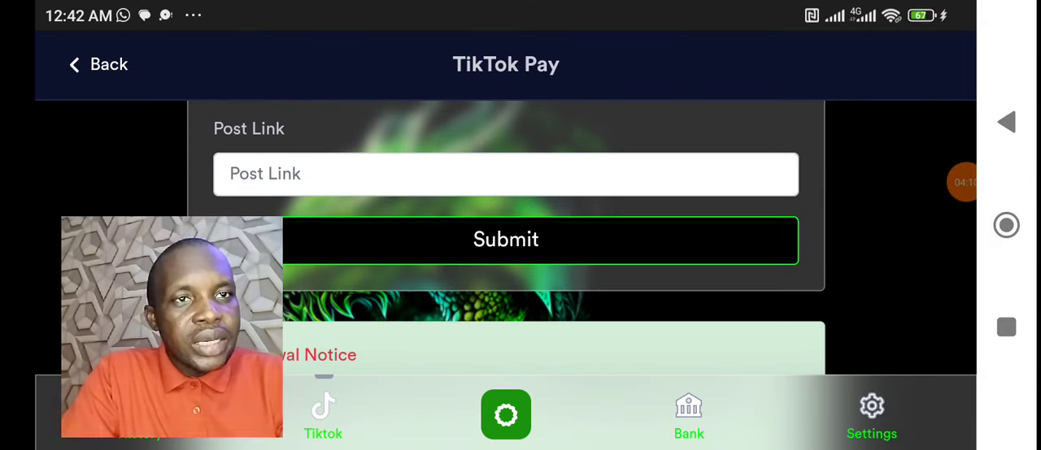
pyautogui.scroll(-3)
pyautogui.write('In')
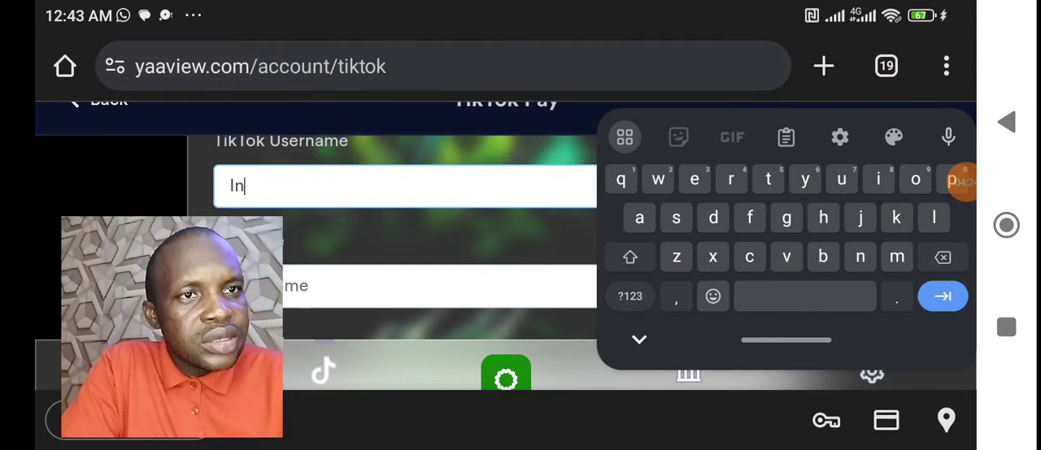
pyautogui.write('fo')
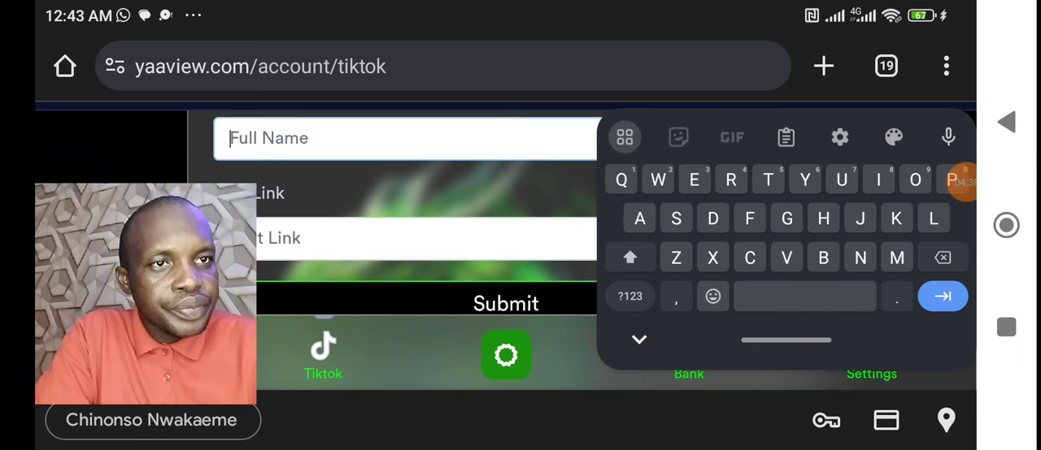
pyautogui.write('Chino')
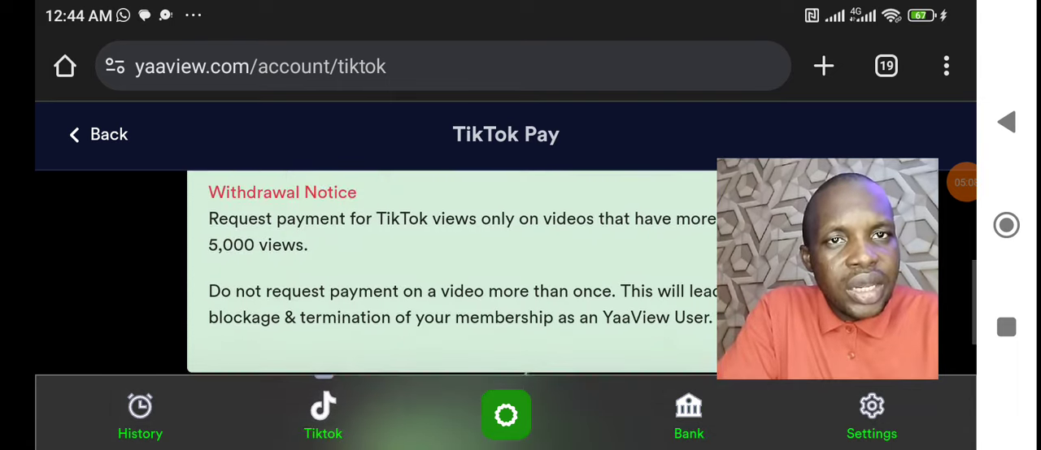
pyautogui.scroll(-3)
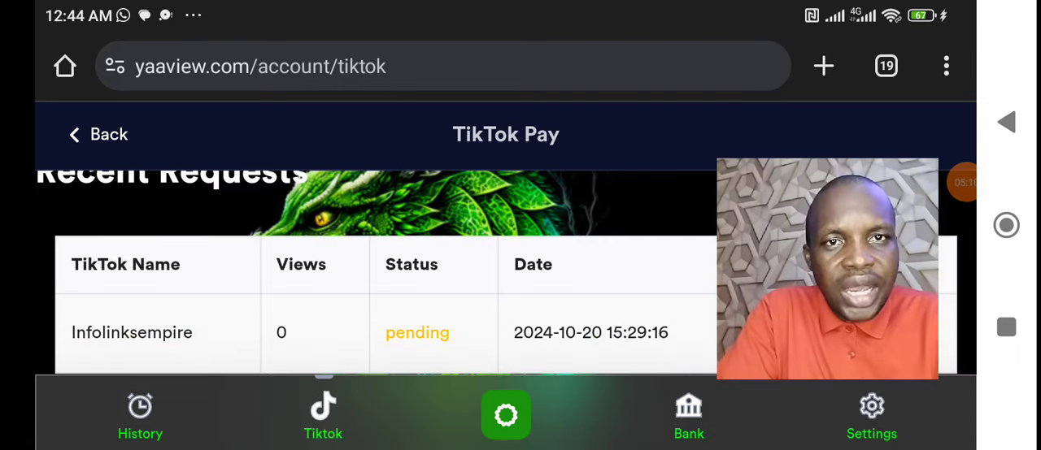
pyautogui.scroll(-3)
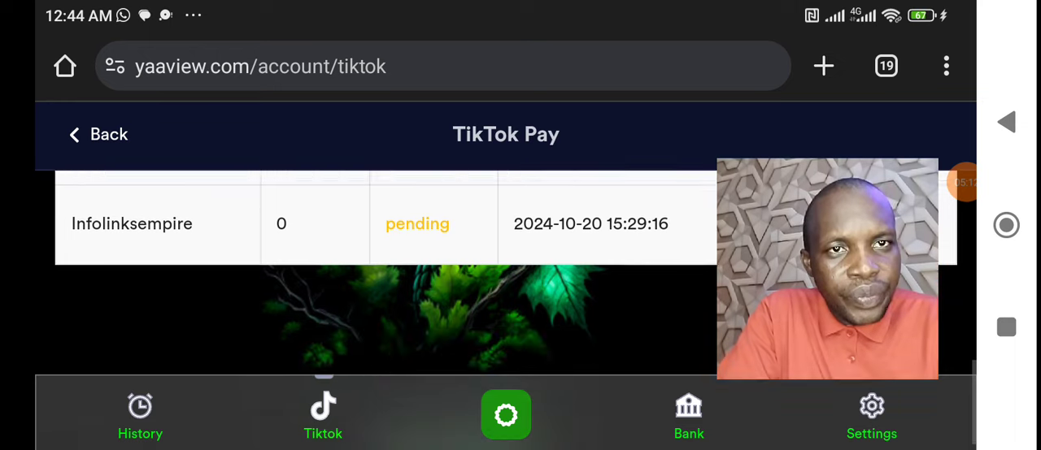